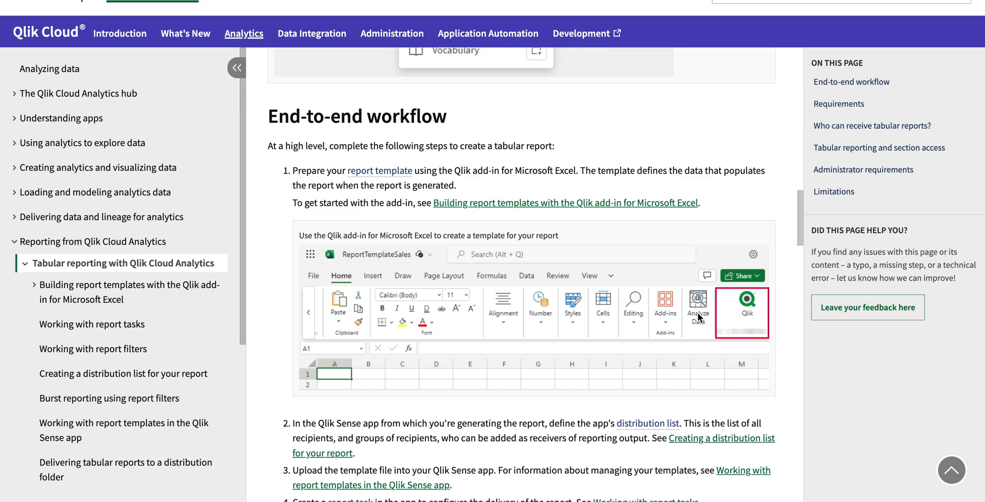
pyautogui.moveTo(613, 271)
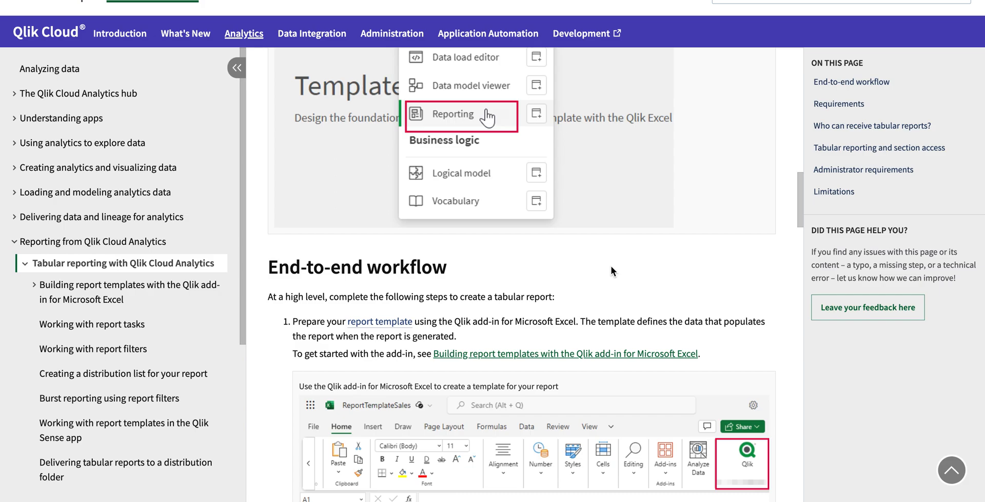
pyautogui.scroll(-3)
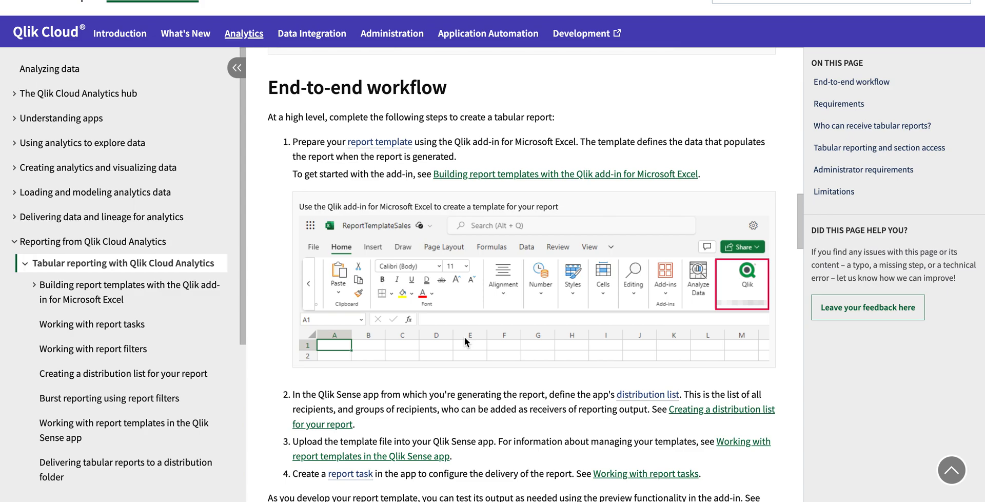
pyautogui.scroll(-3)
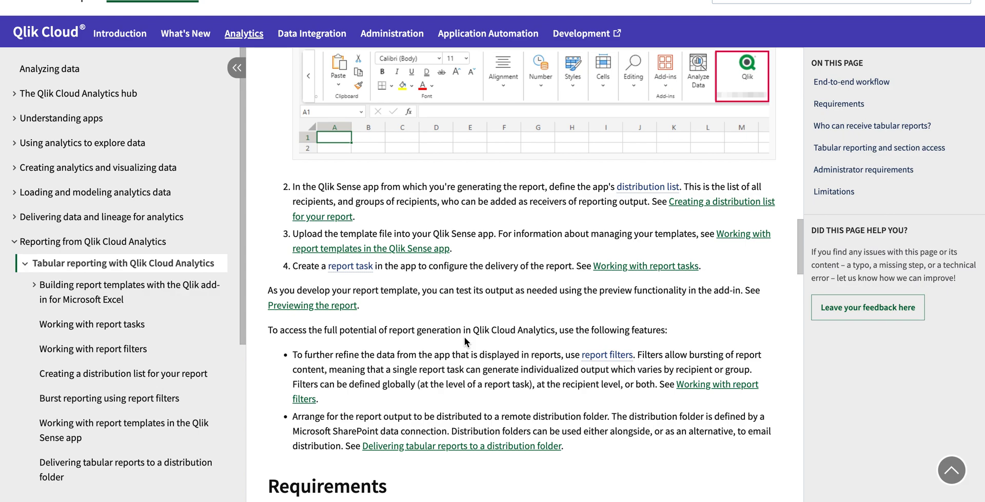
pyautogui.scroll(-3)
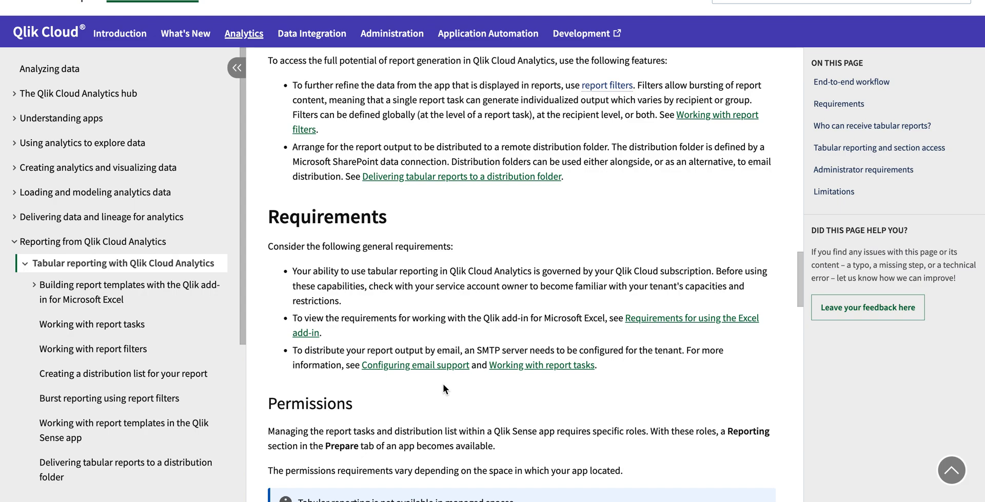
pyautogui.scroll(-3)
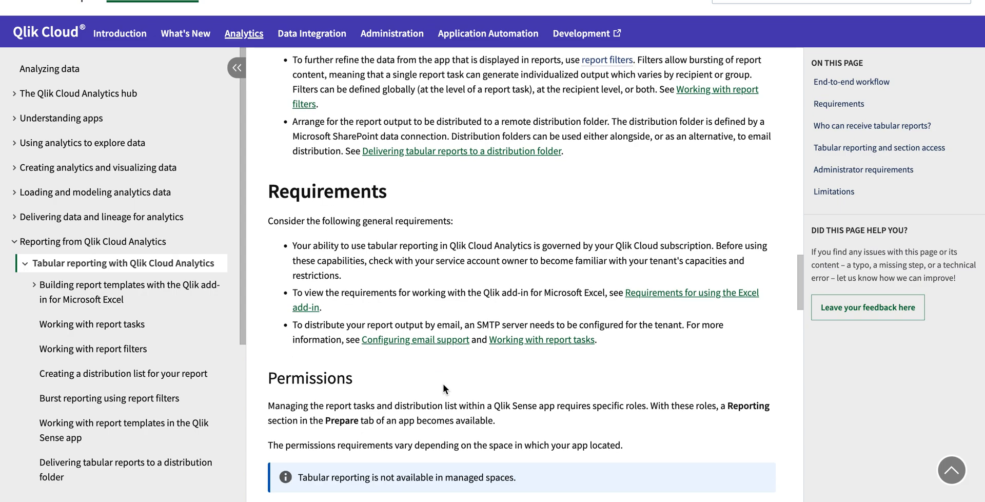
pyautogui.scroll(-3)
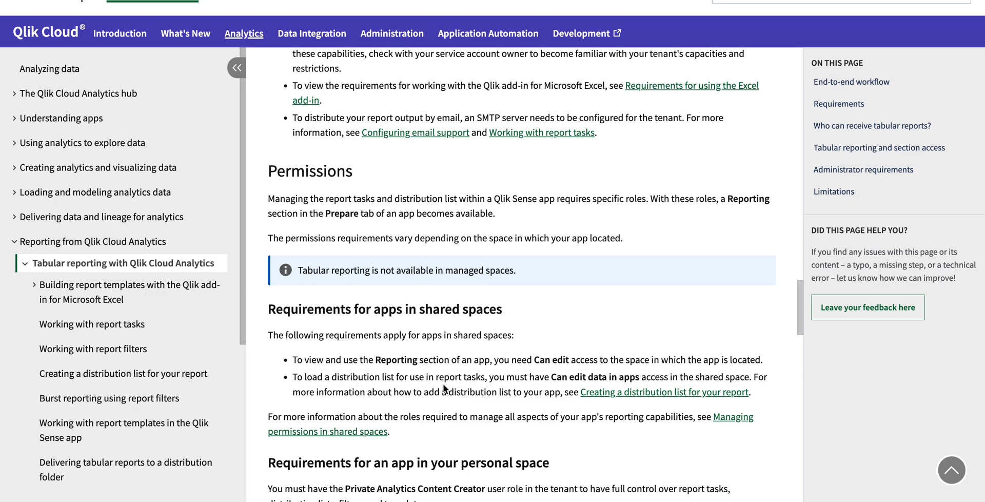
pyautogui.scroll(-3)
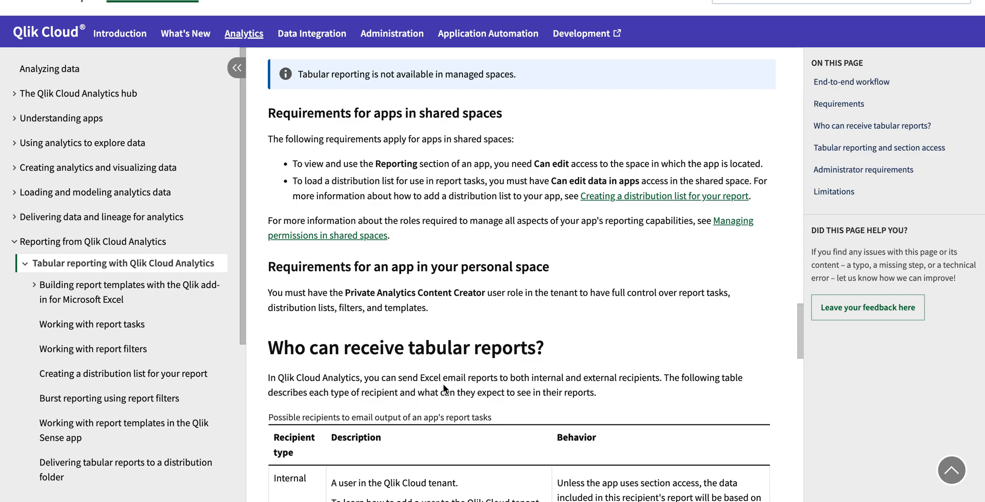